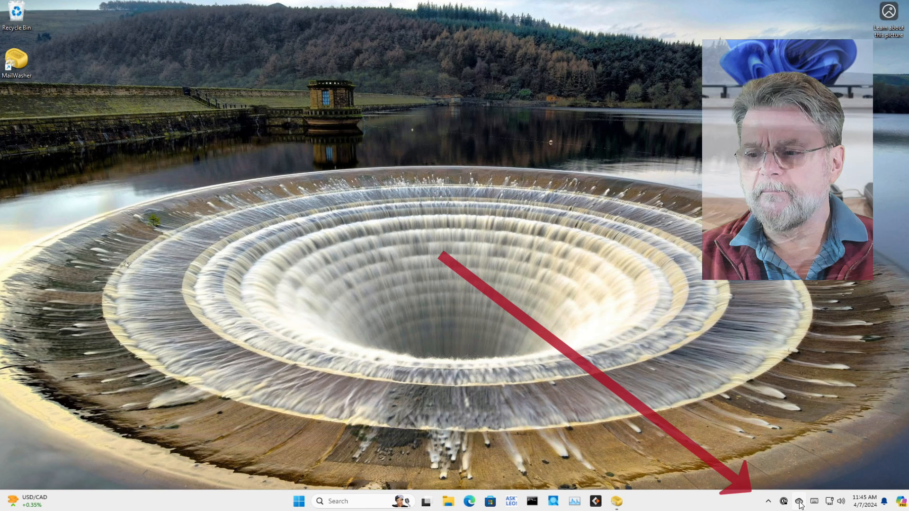
Step: Open OneDrive Settings from the system tray status panel
{"action": "left_click", "coordinate": [798, 501]}
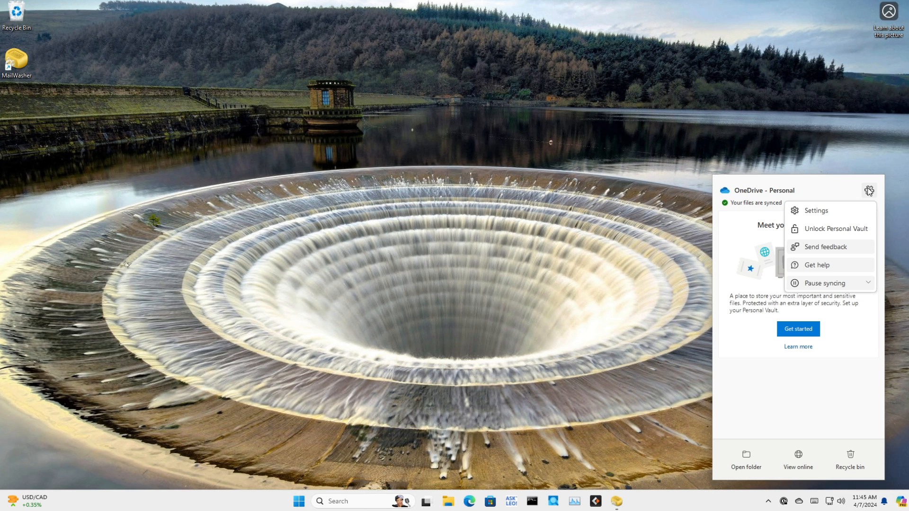
{"action": "left_click", "coordinate": [816, 210]}
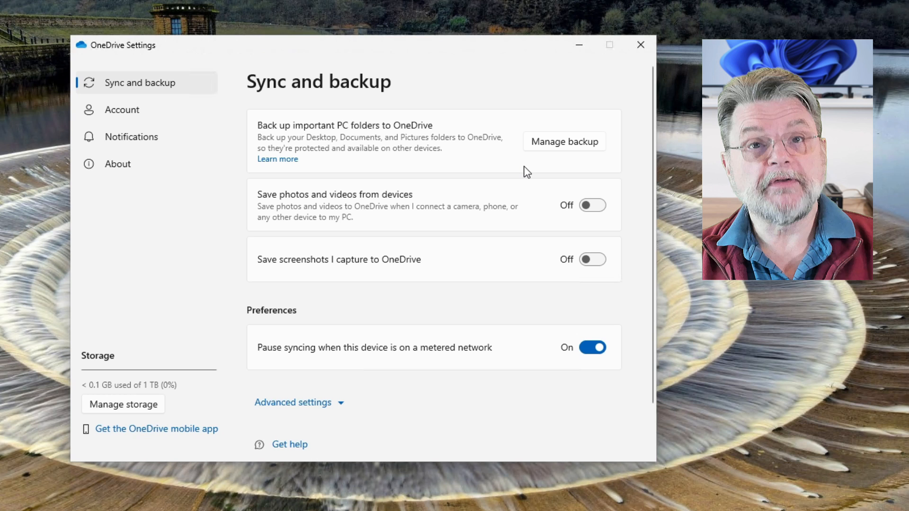
{"action": "mouse_move", "coordinate": [450, 275]}
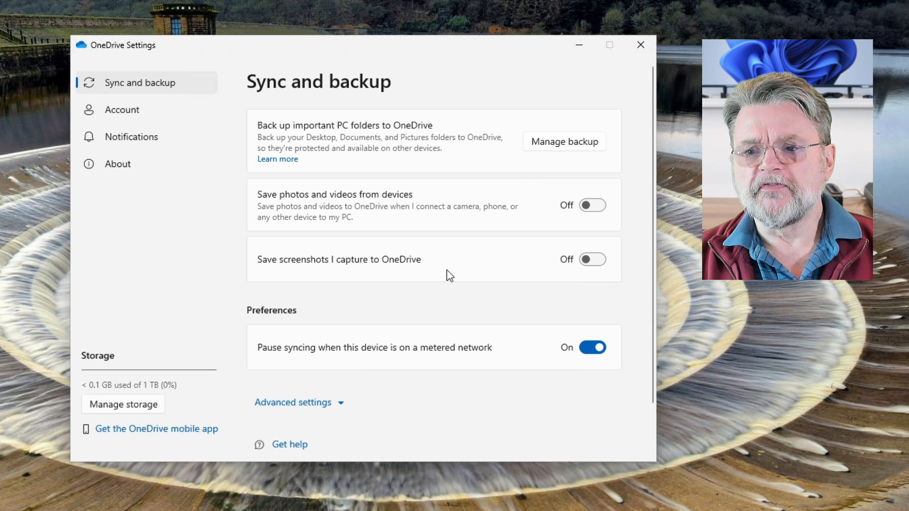
Step: Review Choose folders in Account, re-ticking Transfer and keeping all files available
{"action": "left_click", "coordinate": [122, 109]}
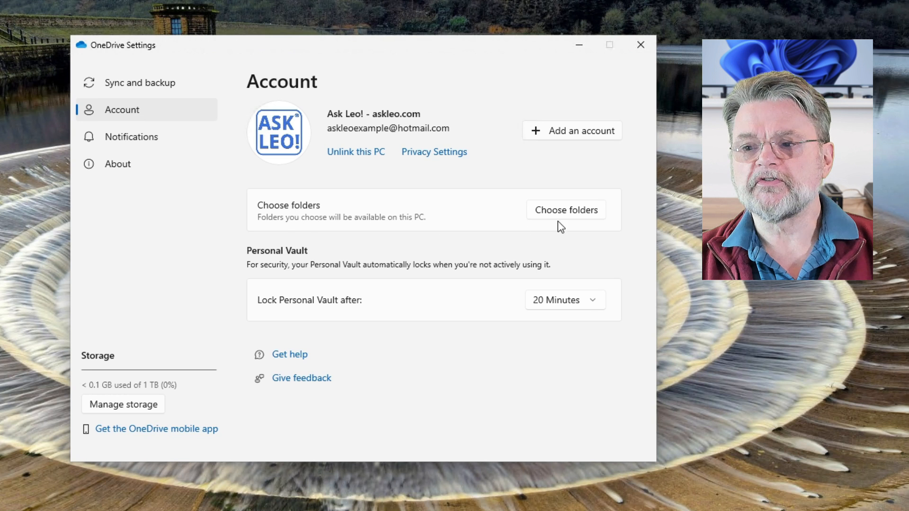
{"action": "left_click", "coordinate": [565, 210]}
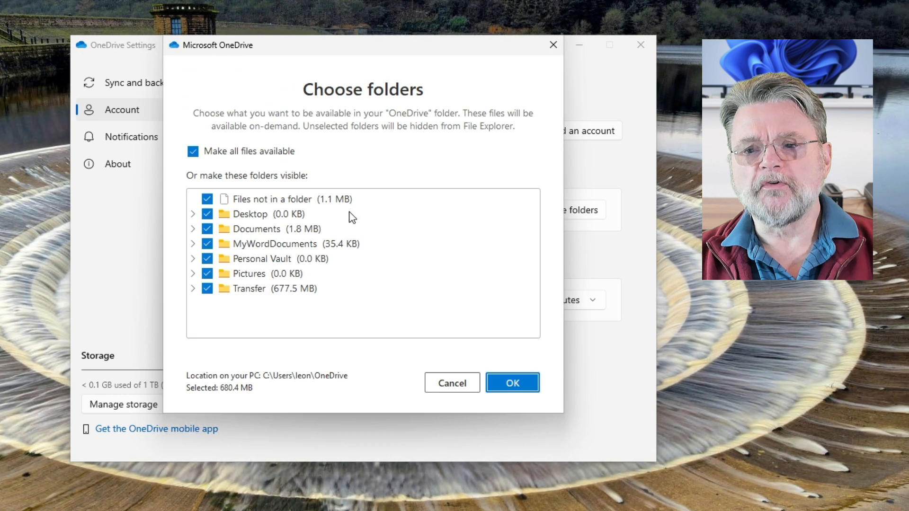
{"action": "mouse_move", "coordinate": [350, 320]}
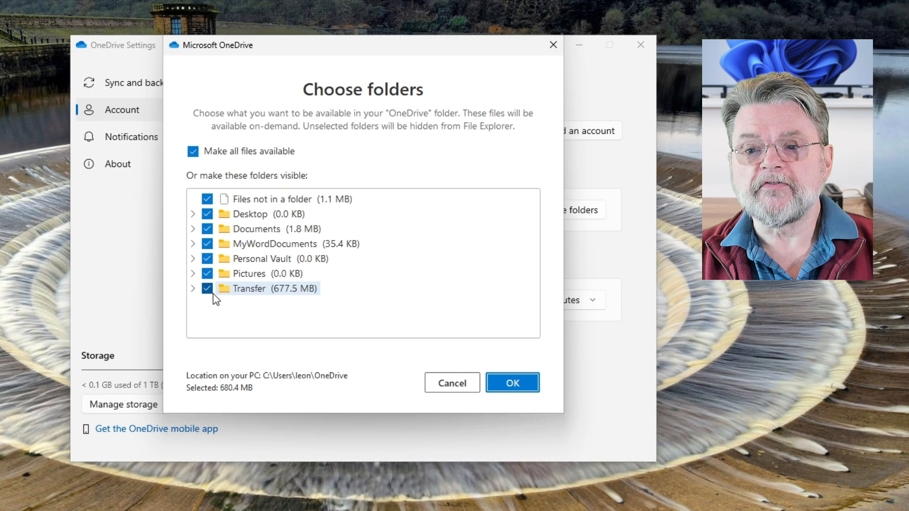
{"action": "left_click", "coordinate": [207, 288]}
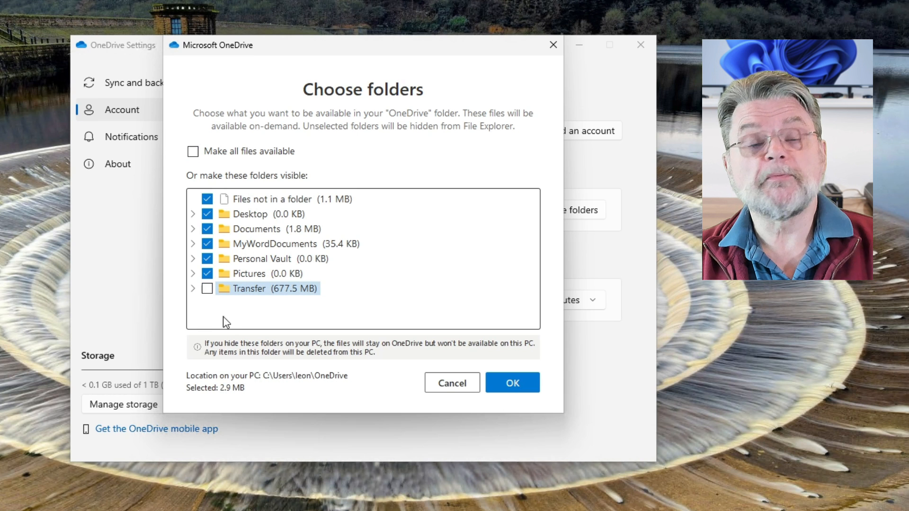
{"action": "mouse_move", "coordinate": [227, 331]}
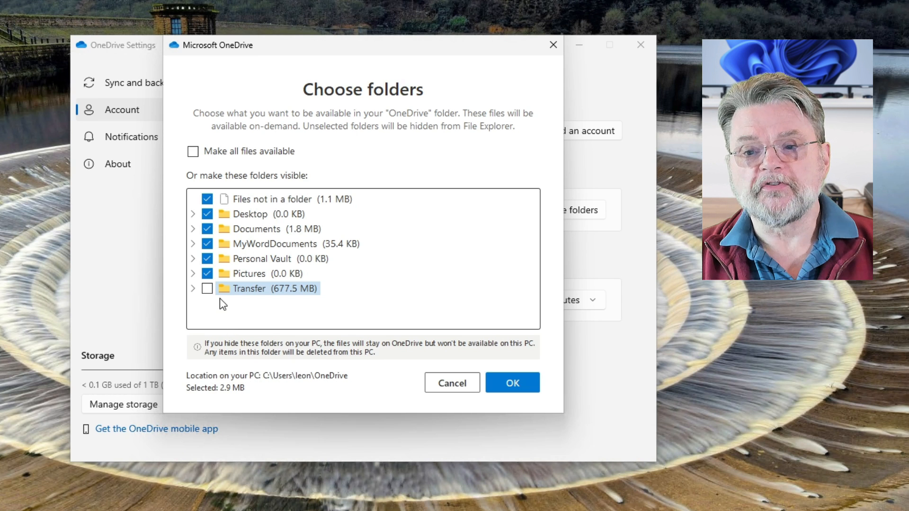
{"action": "left_click", "coordinate": [207, 289]}
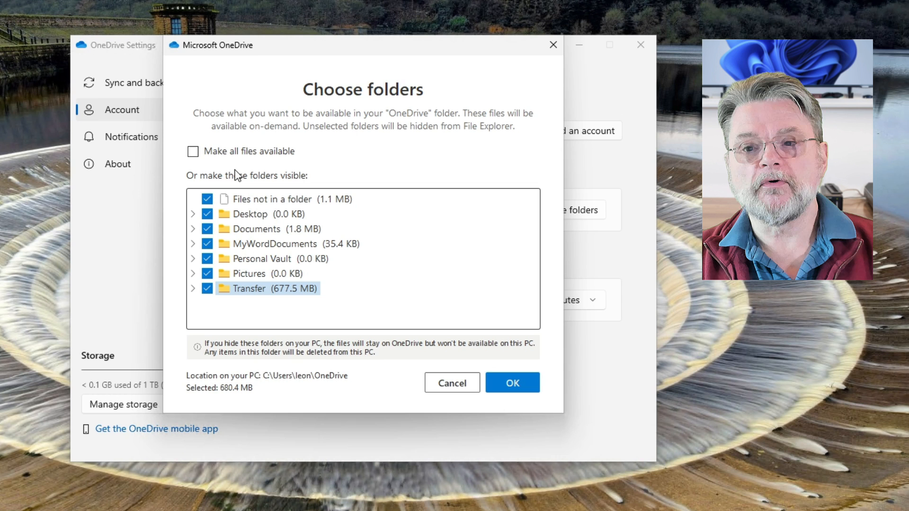
{"action": "left_click", "coordinate": [192, 152]}
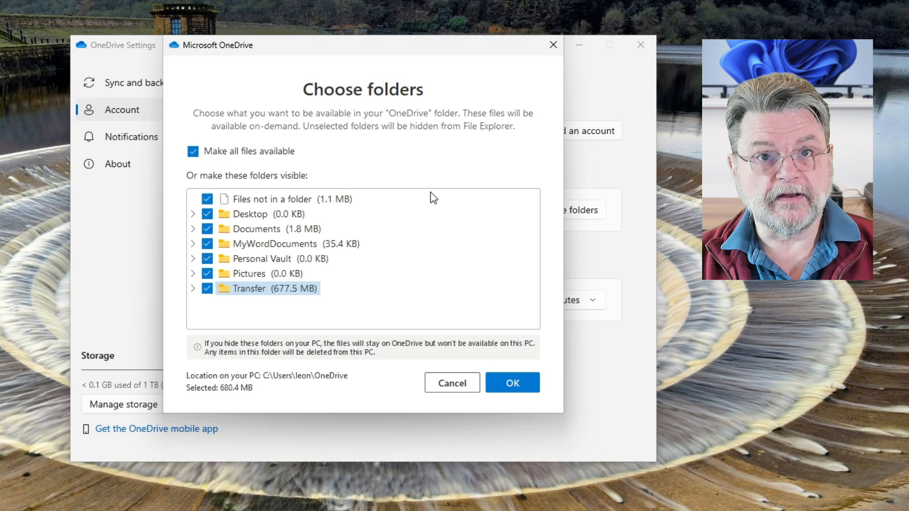
{"action": "left_click", "coordinate": [511, 383]}
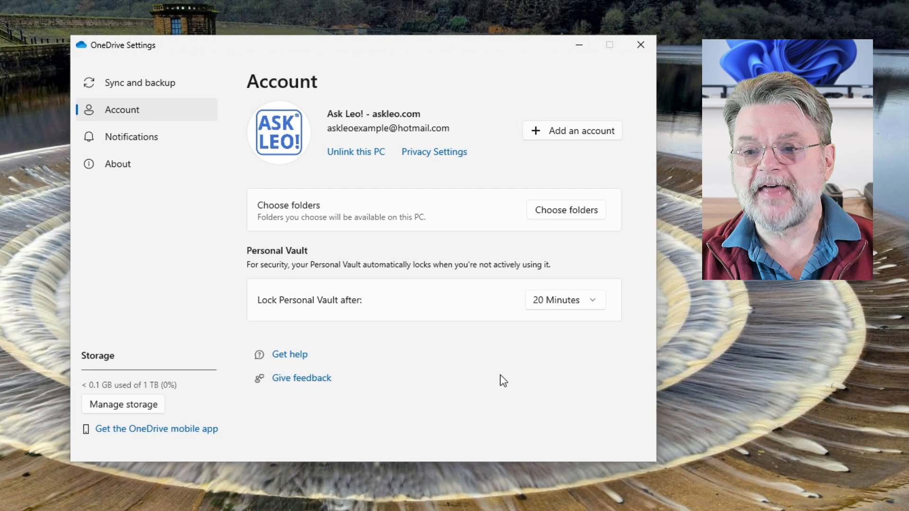
{"action": "mouse_move", "coordinate": [507, 371]}
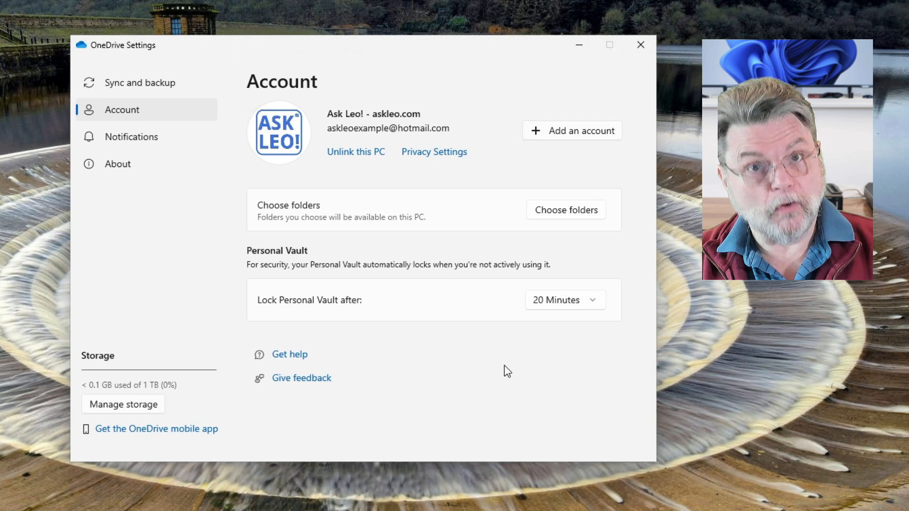
{"action": "mouse_move", "coordinate": [486, 353]}
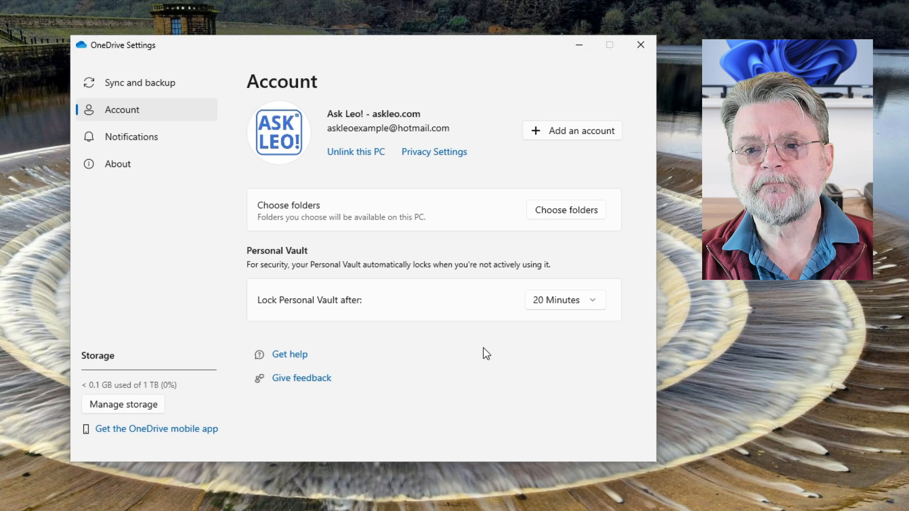
{"action": "mouse_move", "coordinate": [462, 335]}
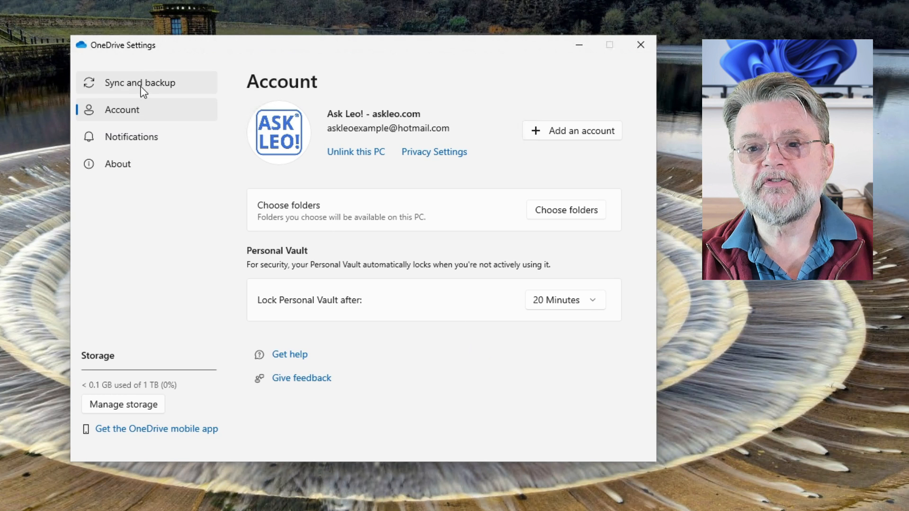
Step: Under Sync and backup's Advanced settings, choose Download all files and confirm
{"action": "left_click", "coordinate": [139, 83]}
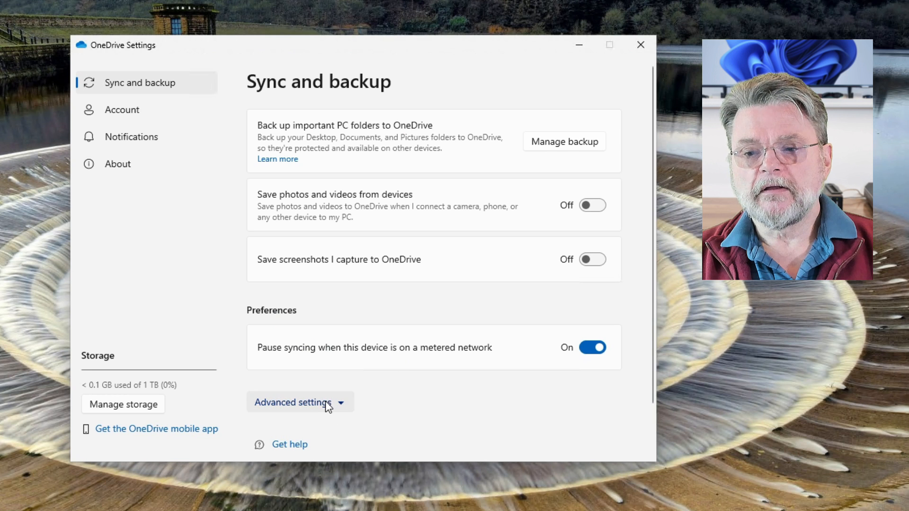
{"action": "left_click", "coordinate": [295, 403]}
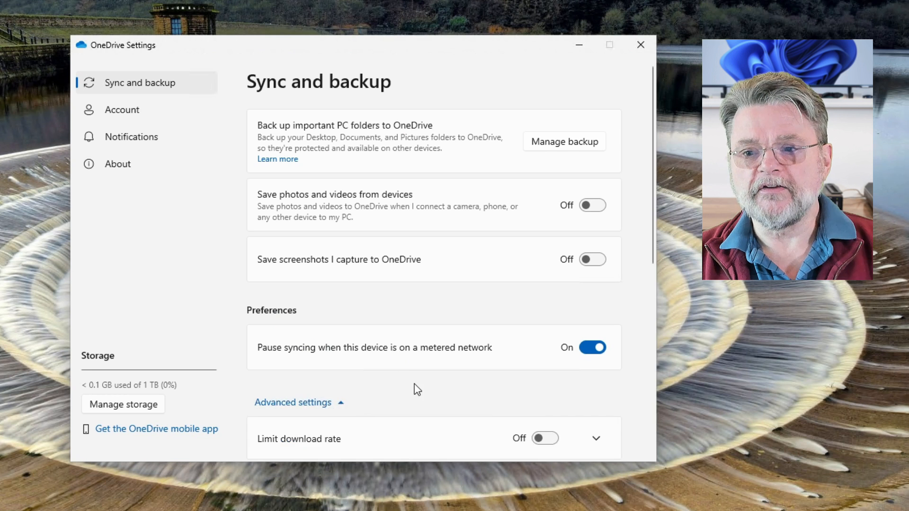
{"action": "scroll", "scroll_direction": "down", "scroll_amount": 3}
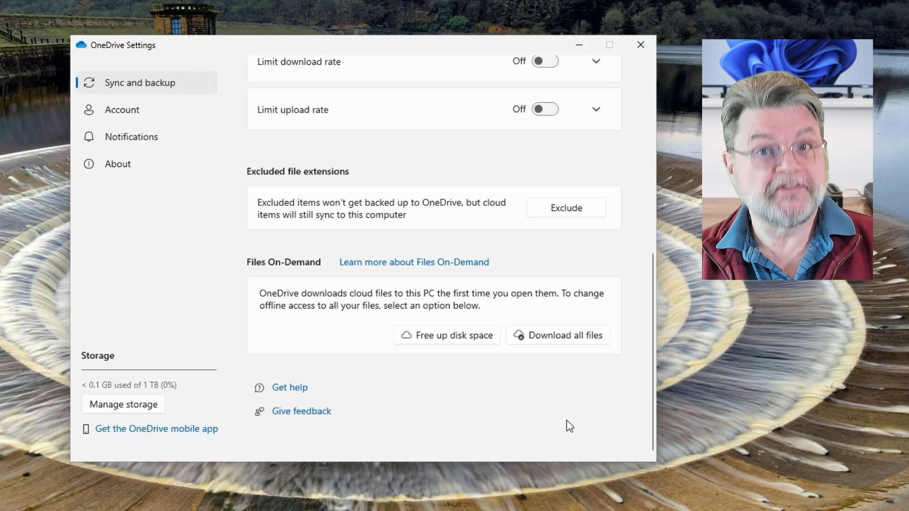
{"action": "mouse_move", "coordinate": [577, 345]}
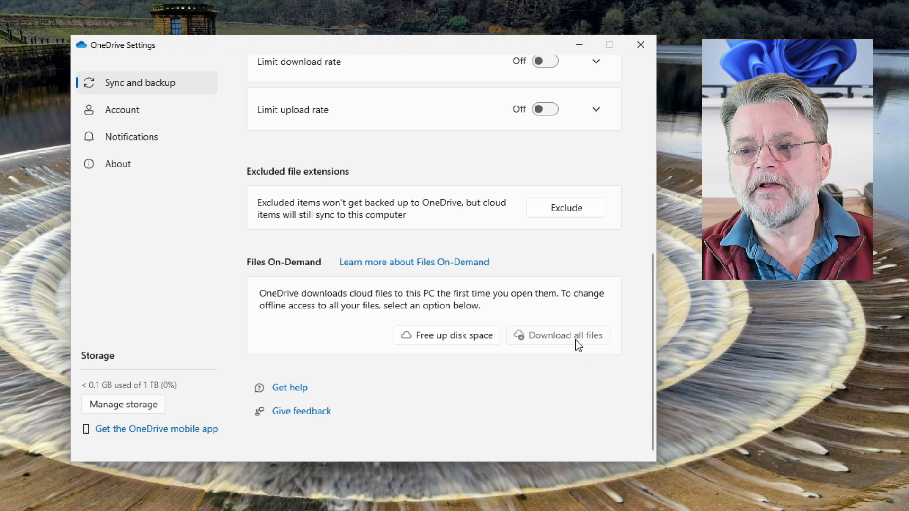
{"action": "left_click", "coordinate": [565, 335]}
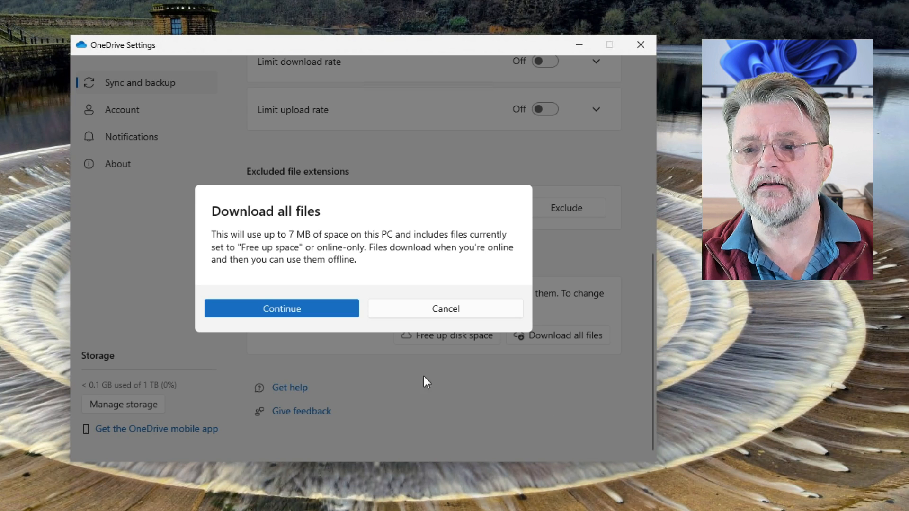
{"action": "left_click", "coordinate": [281, 308]}
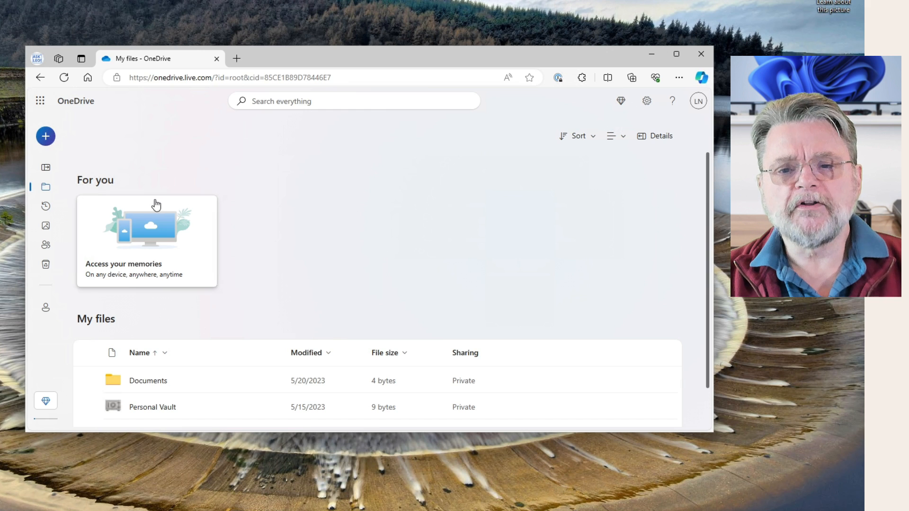
{"action": "mouse_move", "coordinate": [46, 186]}
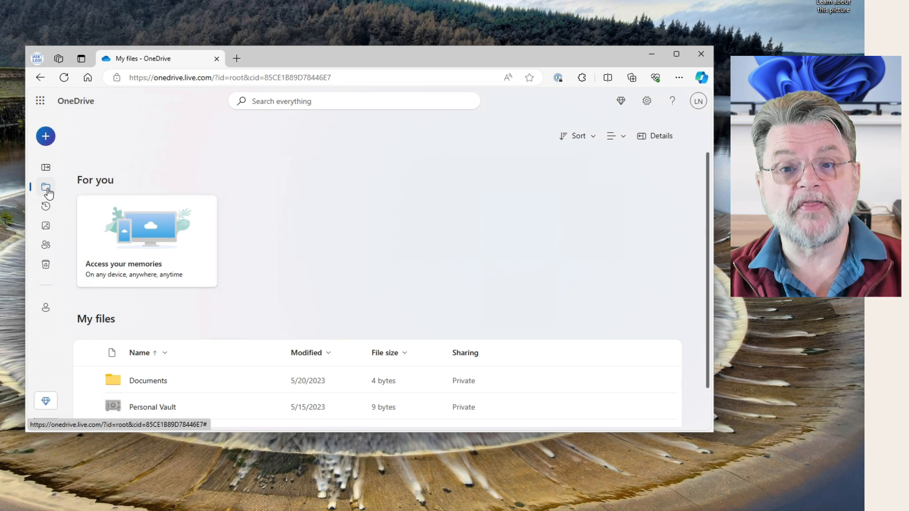
{"action": "mouse_move", "coordinate": [458, 213]}
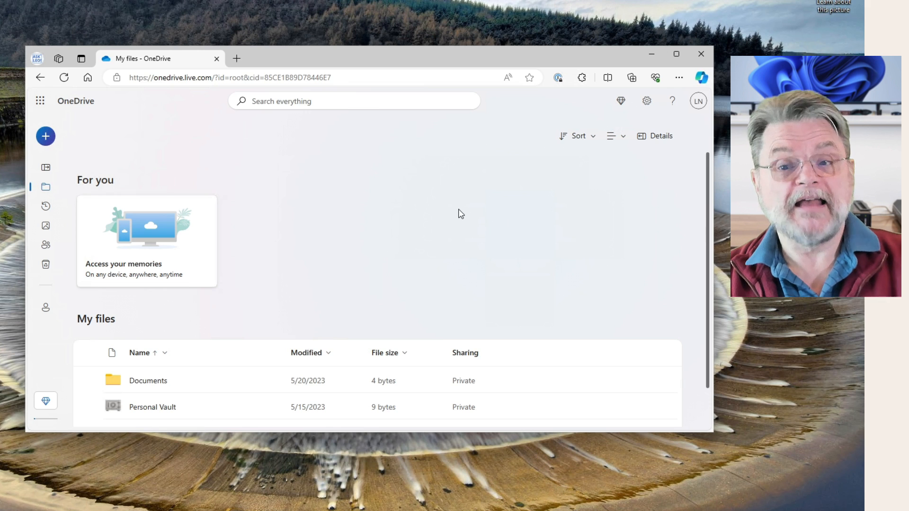
{"action": "mouse_move", "coordinate": [461, 210]}
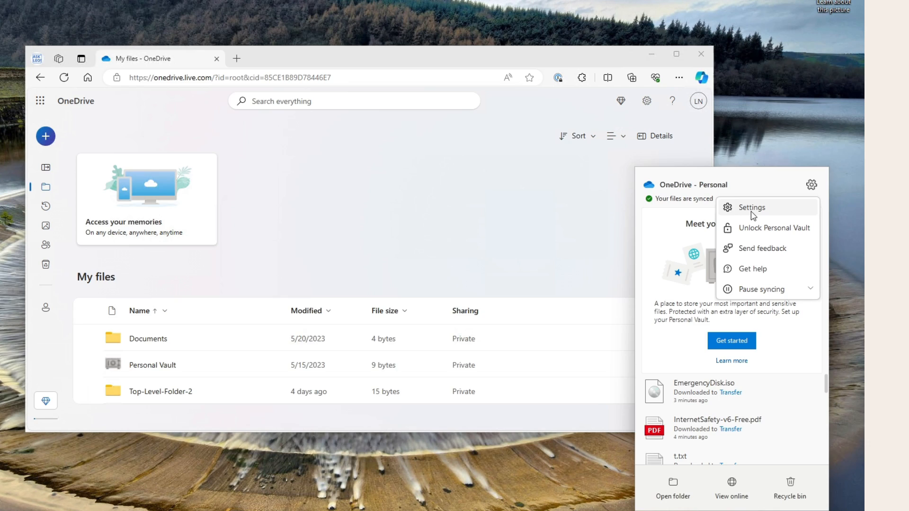
{"action": "left_click", "coordinate": [751, 207]}
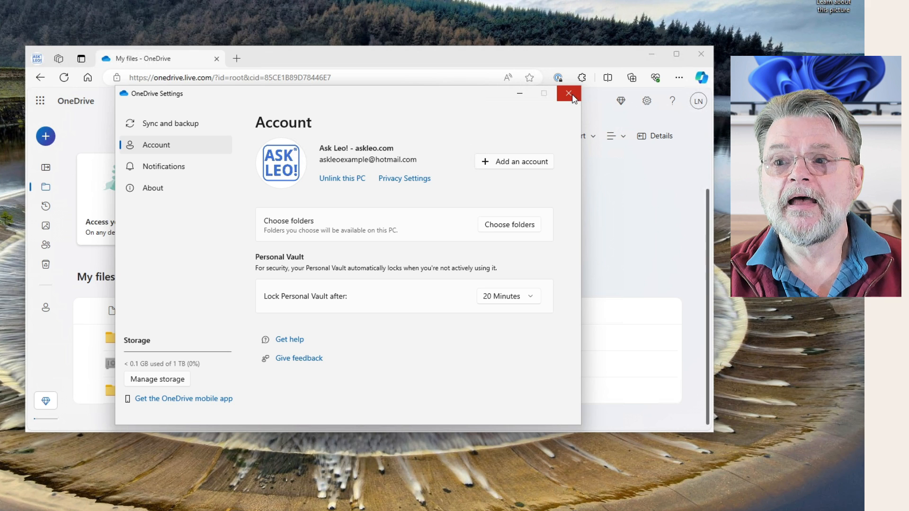
{"action": "left_click", "coordinate": [568, 93]}
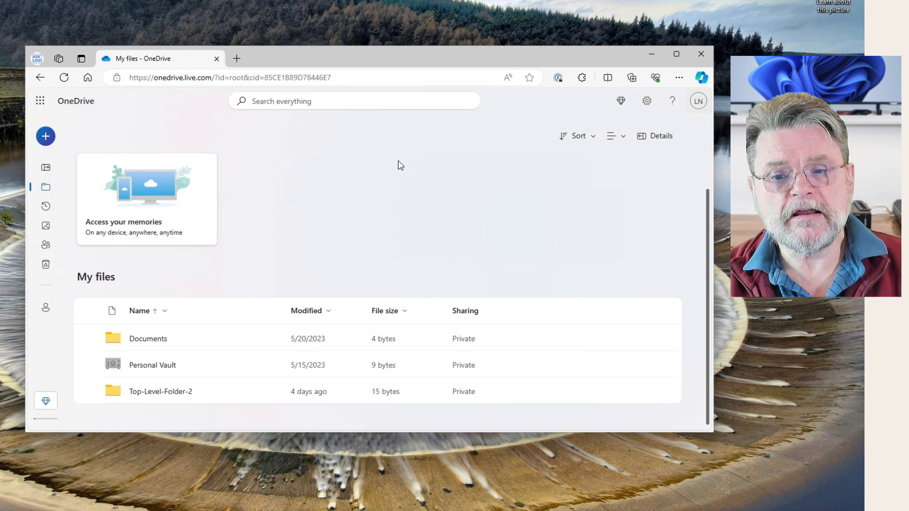
{"action": "left_click", "coordinate": [698, 100]}
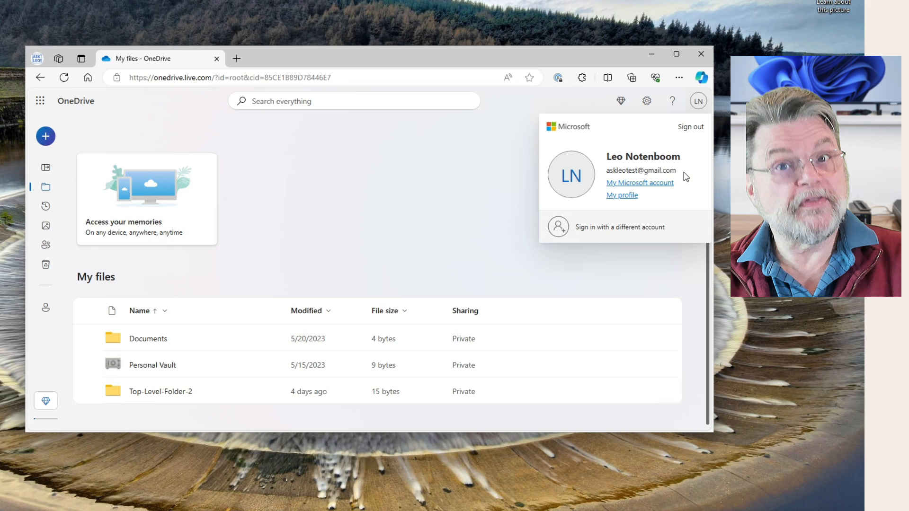
{"action": "mouse_move", "coordinate": [439, 216]}
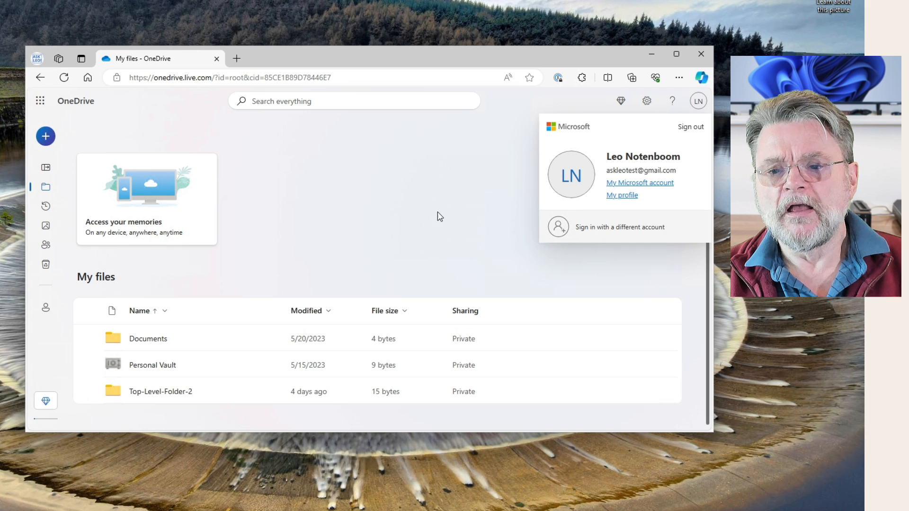
Step: Close the account details panel
{"action": "left_click", "coordinate": [90, 310]}
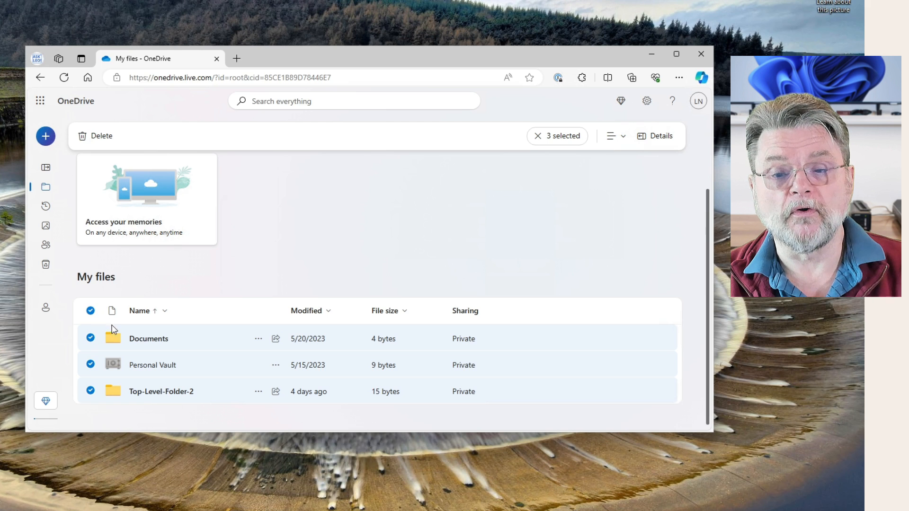
Step: Download the Documents and Top-Level-Folder-2 folders via right-click Download
{"action": "right_click", "coordinate": [147, 339]}
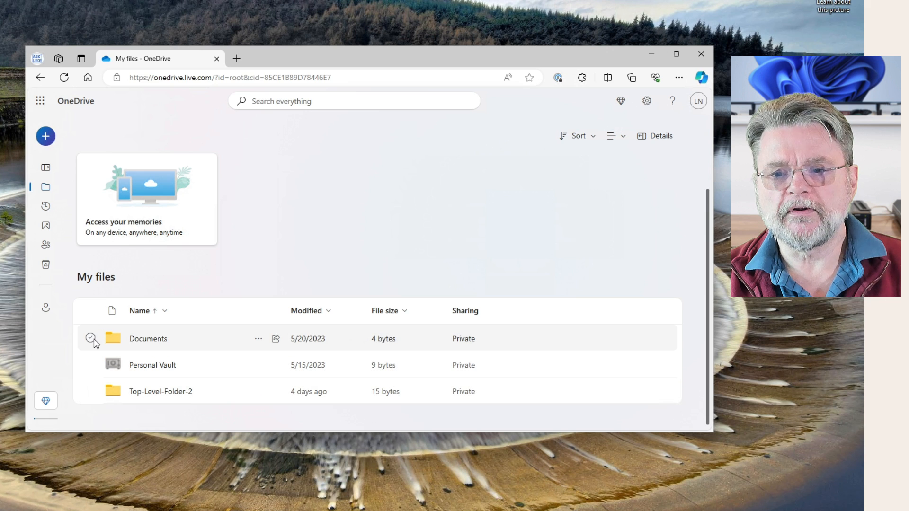
{"action": "mouse_move", "coordinate": [93, 342]}
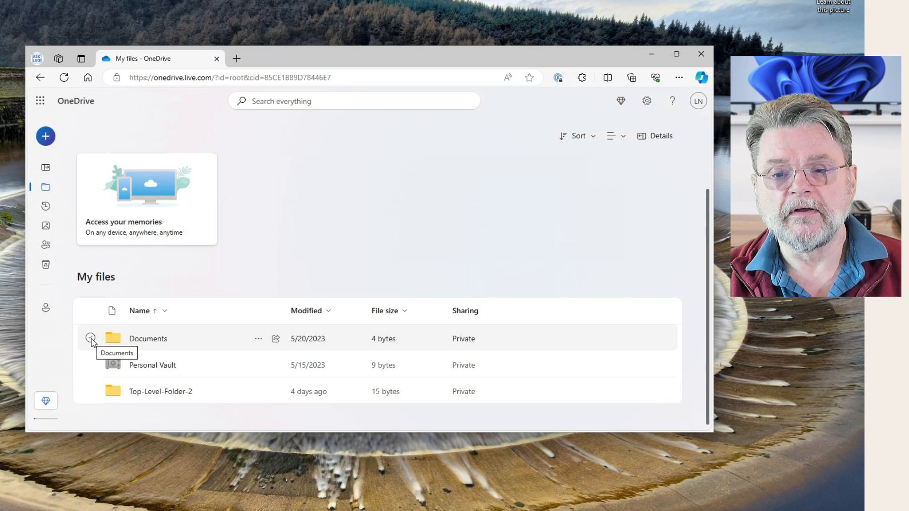
{"action": "left_click", "coordinate": [90, 339]}
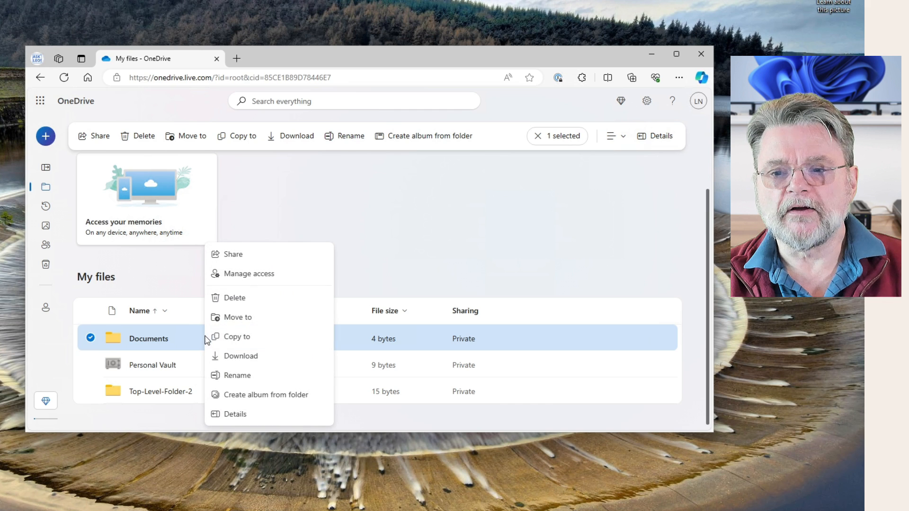
{"action": "mouse_move", "coordinate": [284, 356]}
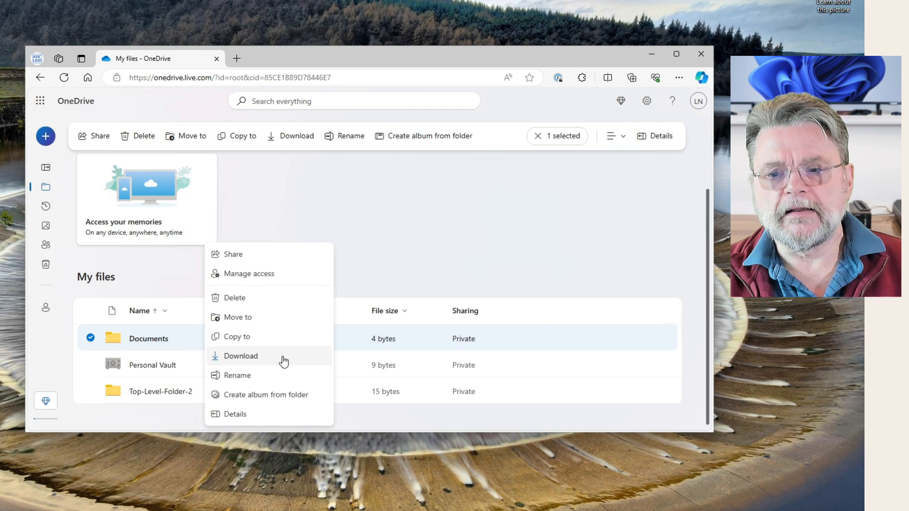
{"action": "left_click", "coordinate": [241, 356]}
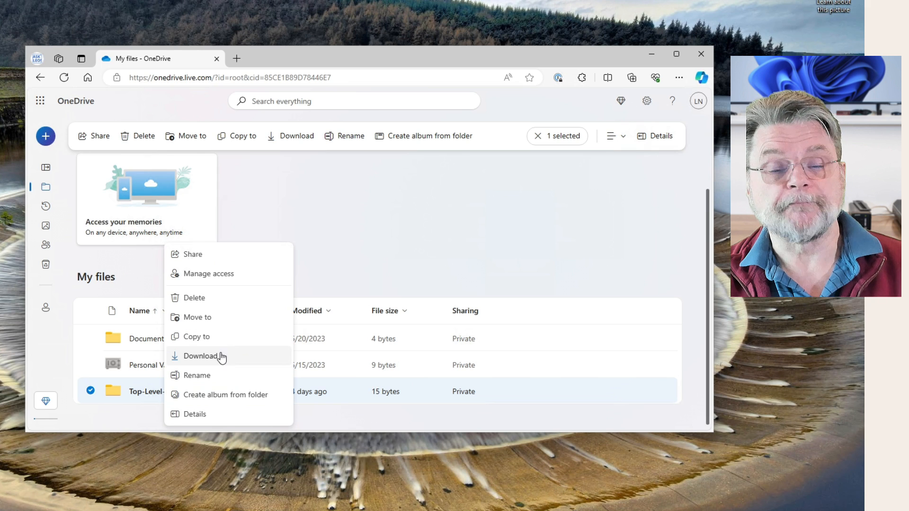
{"action": "left_click", "coordinate": [91, 310]}
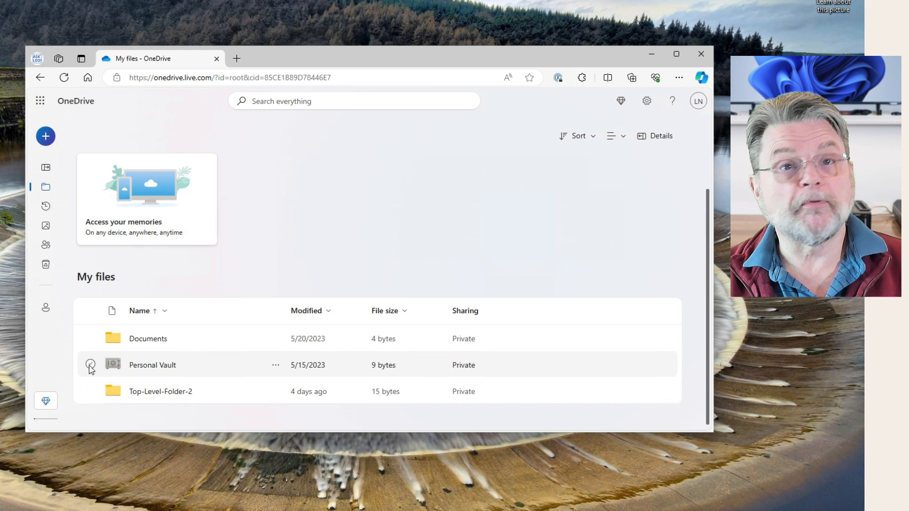
Step: Select Personal Vault, unlock it, and select it again once unlocked
{"action": "left_click", "coordinate": [90, 364]}
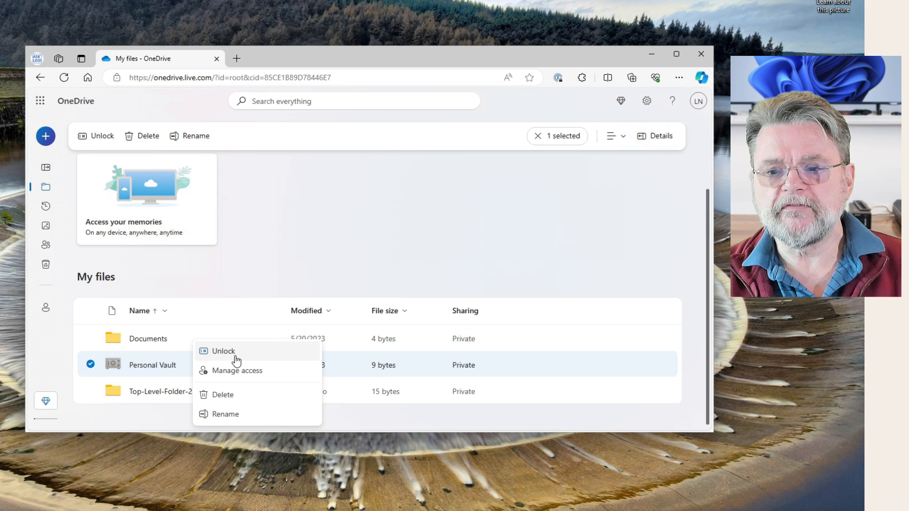
{"action": "left_click", "coordinate": [222, 351]}
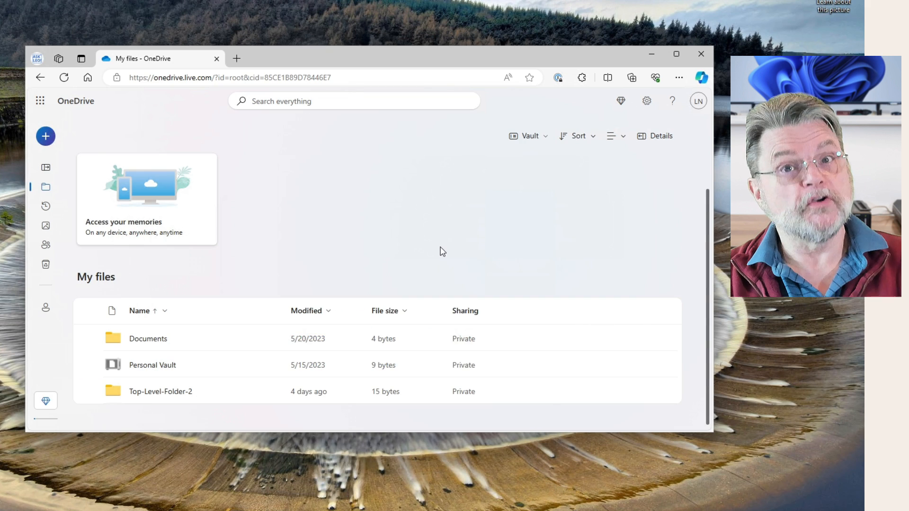
{"action": "mouse_move", "coordinate": [203, 364]}
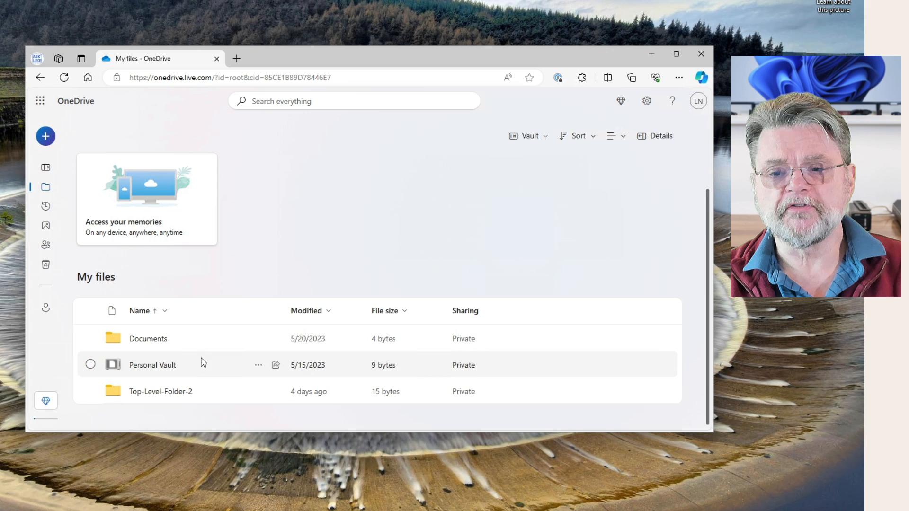
{"action": "left_click", "coordinate": [259, 364]}
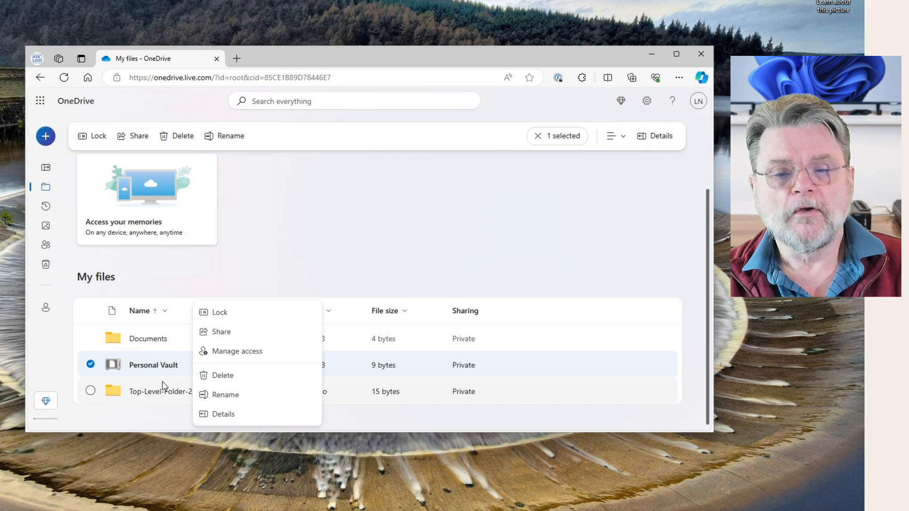
{"action": "mouse_move", "coordinate": [144, 371]}
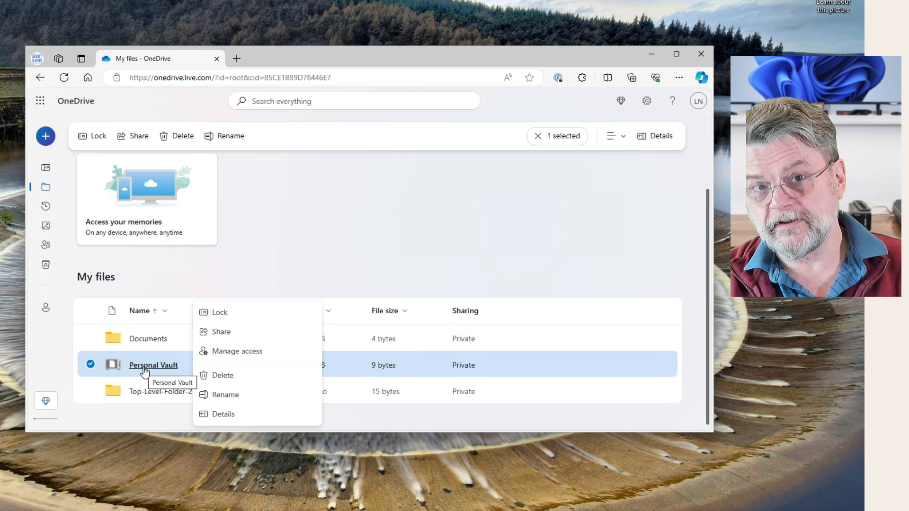
{"action": "left_click", "coordinate": [153, 364]}
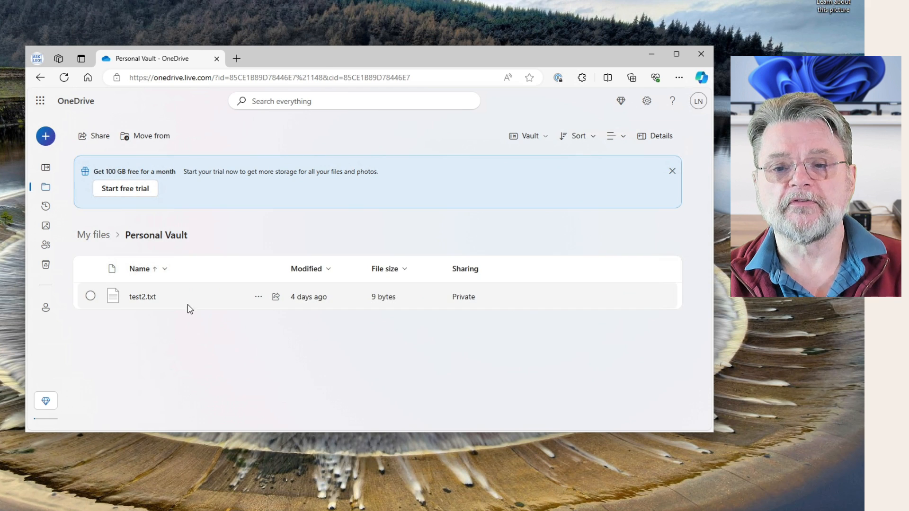
{"action": "right_click", "coordinate": [142, 296]}
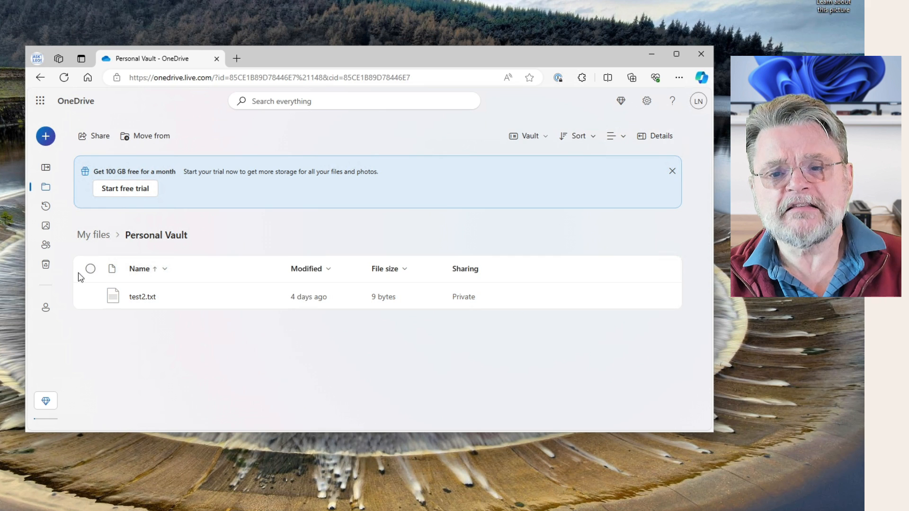
{"action": "left_click", "coordinate": [93, 234]}
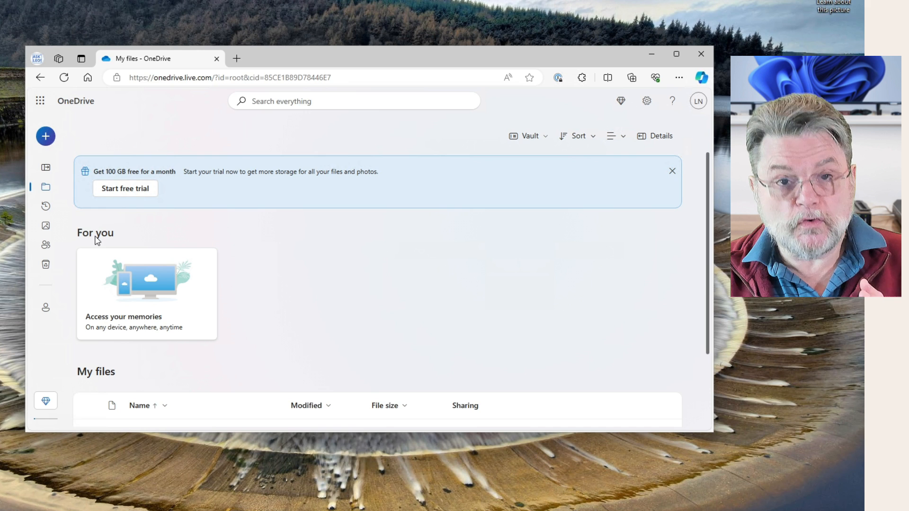
Step: Tick Documents and Top-Level-Folder-2 in My files, excluding Personal Vault
{"action": "left_click", "coordinate": [672, 171]}
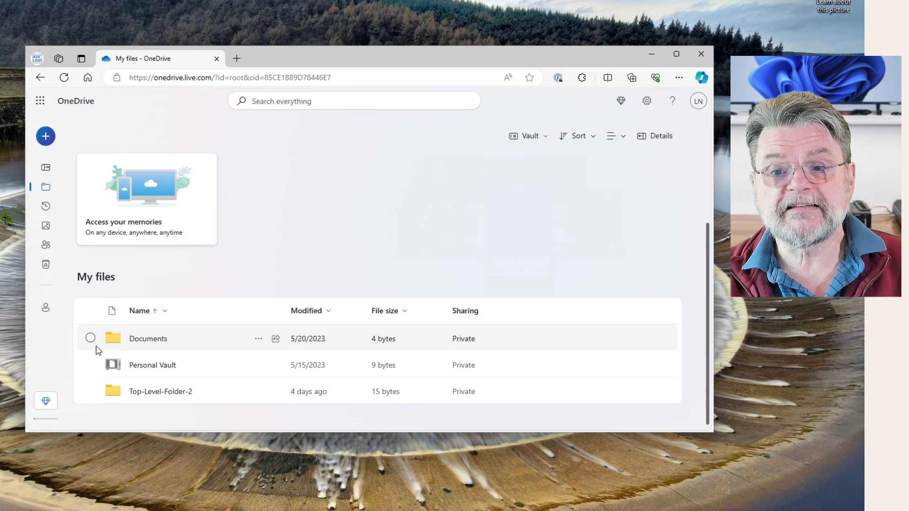
{"action": "left_click", "coordinate": [90, 391]}
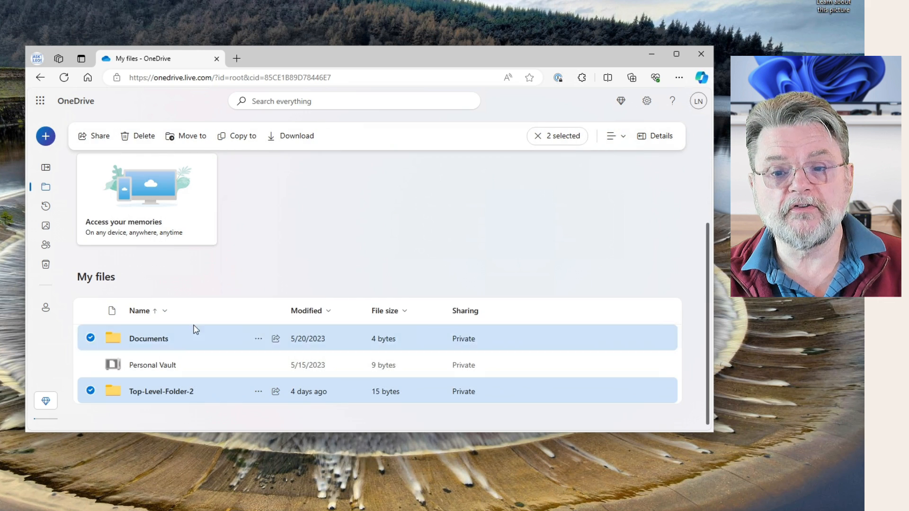
{"action": "mouse_move", "coordinate": [300, 263]}
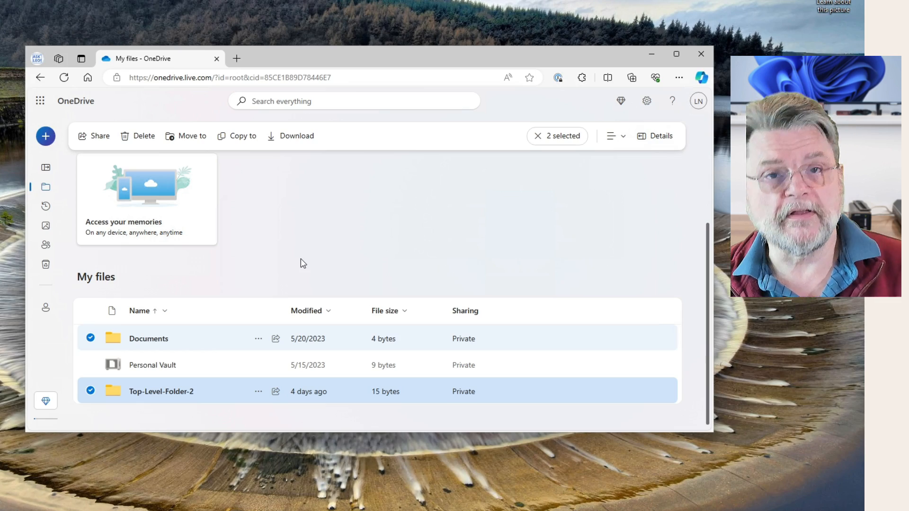